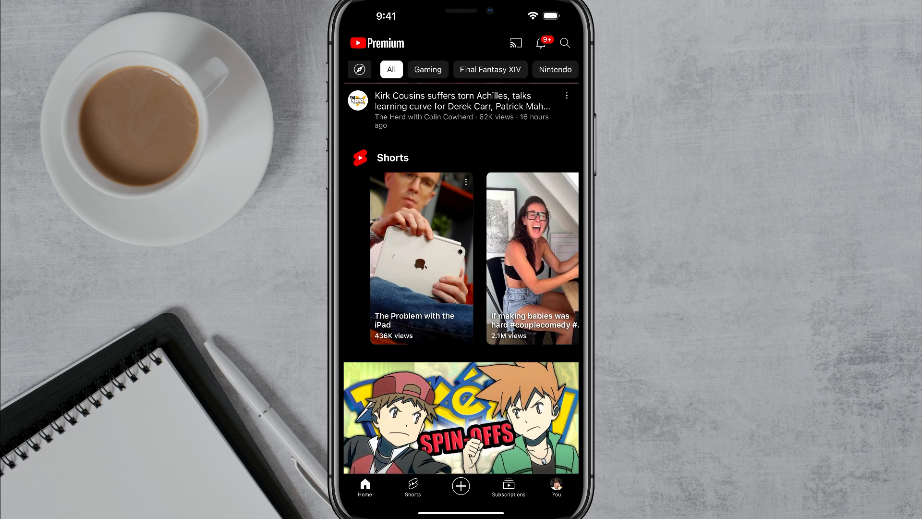
Go to the You account page and open Settings via the gear icon
{"action": "left_click", "coordinate": [555, 487]}
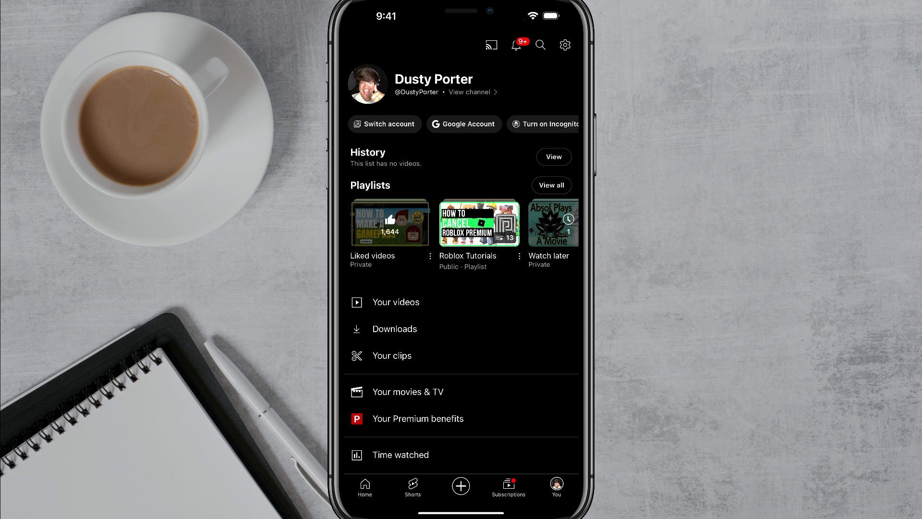
{"action": "left_click", "coordinate": [564, 45]}
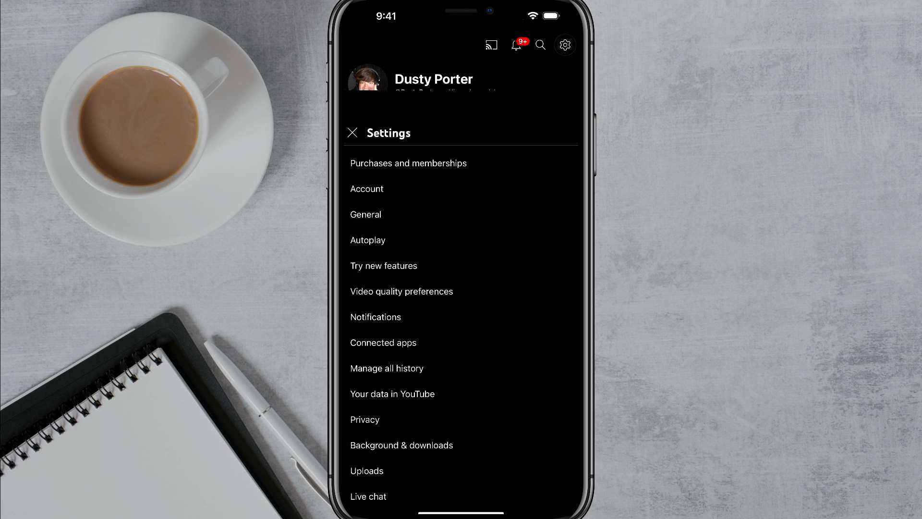
{"action": "scroll", "scroll_direction": "up", "scroll_amount": 3}
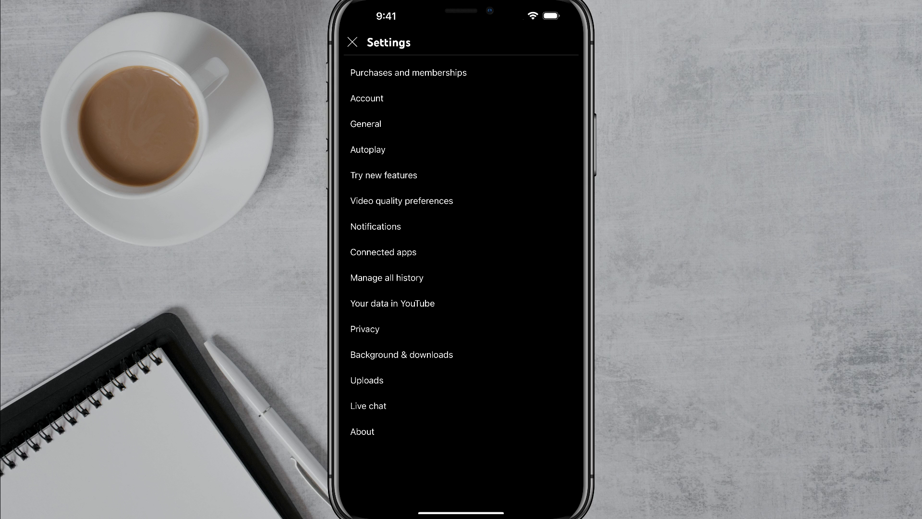
In General settings, open Playback in feeds with Off checked
{"action": "left_click", "coordinate": [365, 124]}
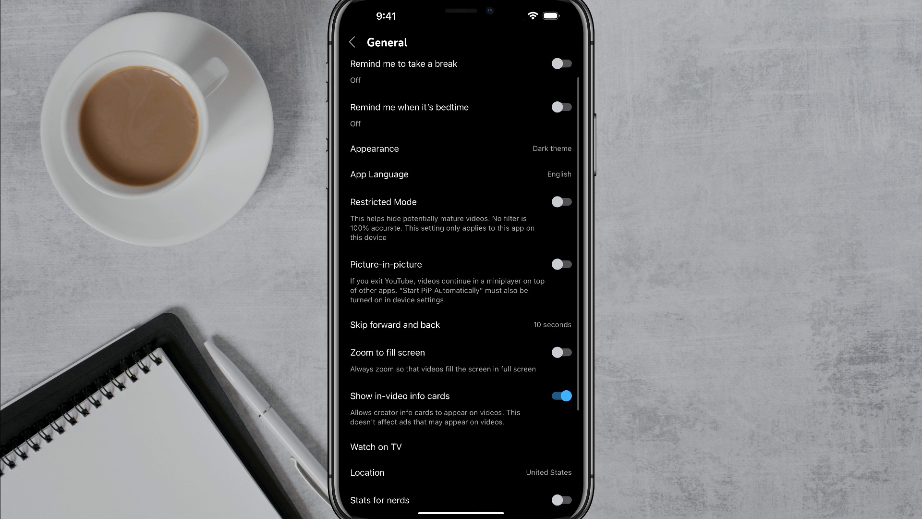
{"action": "scroll", "scroll_direction": "down", "scroll_amount": 3}
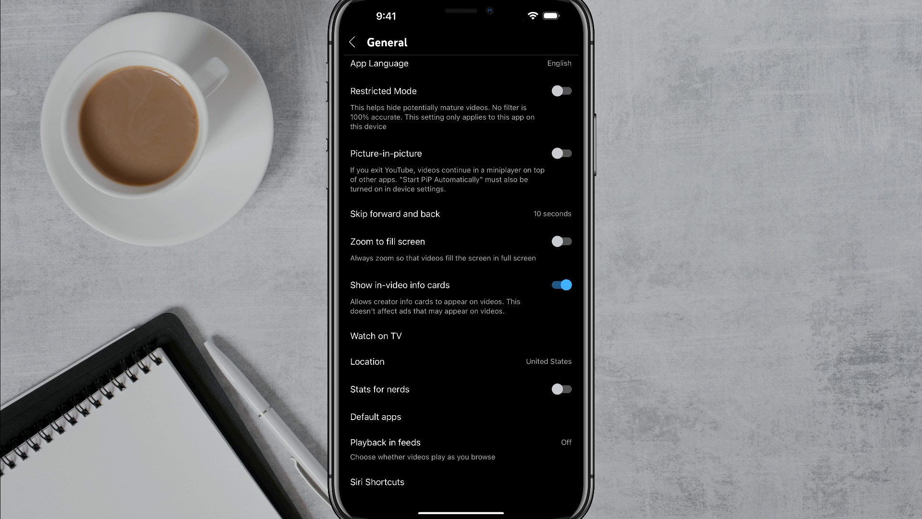
{"action": "left_click", "coordinate": [386, 442]}
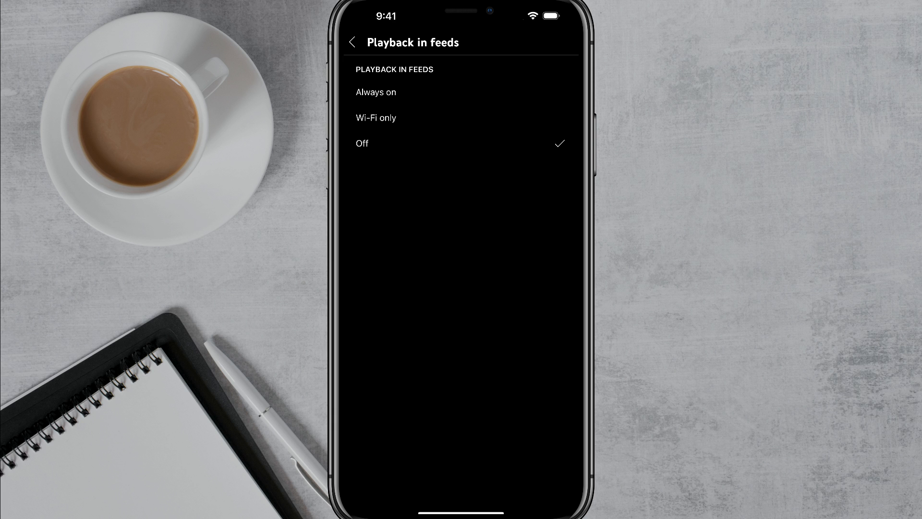
Return to Home and mark the Apple Pencil Short as Not interested
{"action": "left_click", "coordinate": [352, 42]}
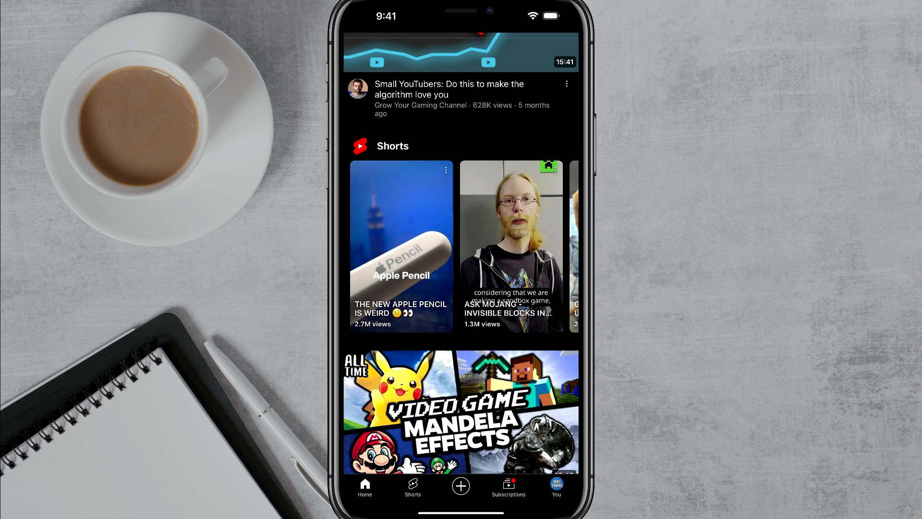
{"action": "scroll", "scroll_direction": "down", "scroll_amount": 3}
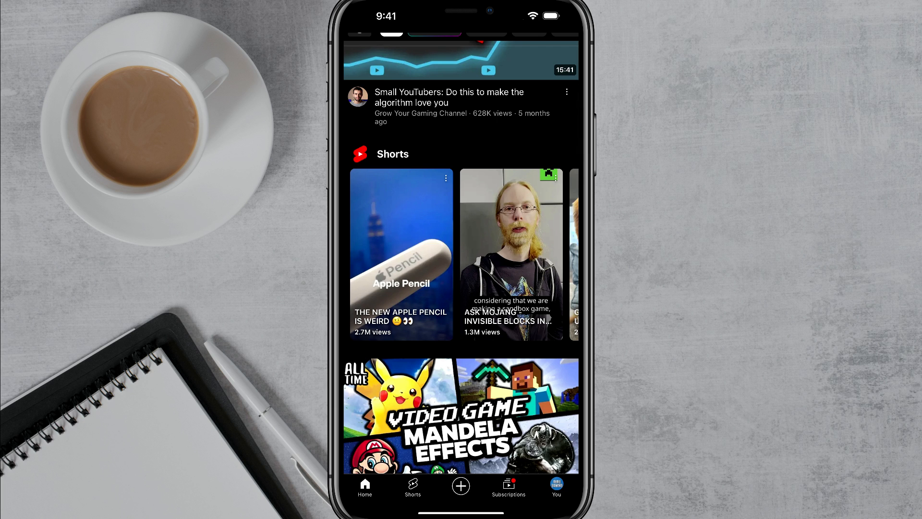
{"action": "left_click", "coordinate": [446, 178]}
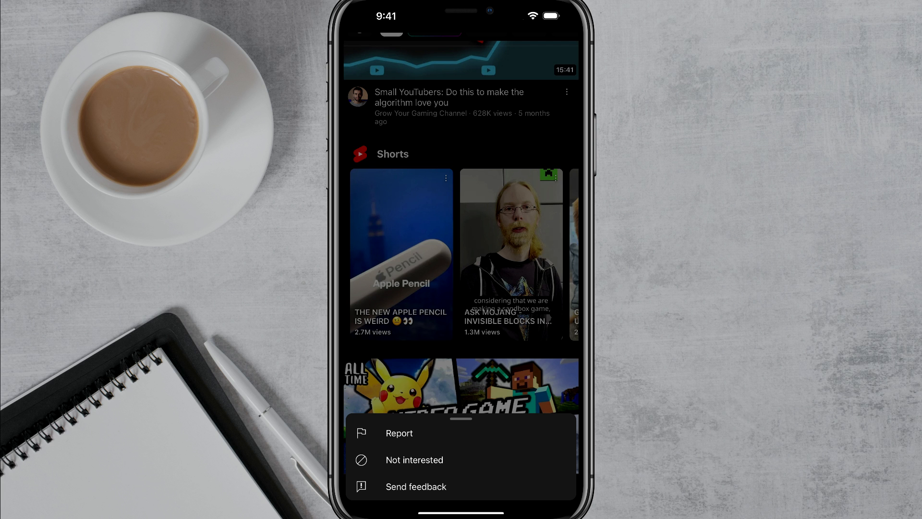
{"action": "left_click", "coordinate": [414, 459]}
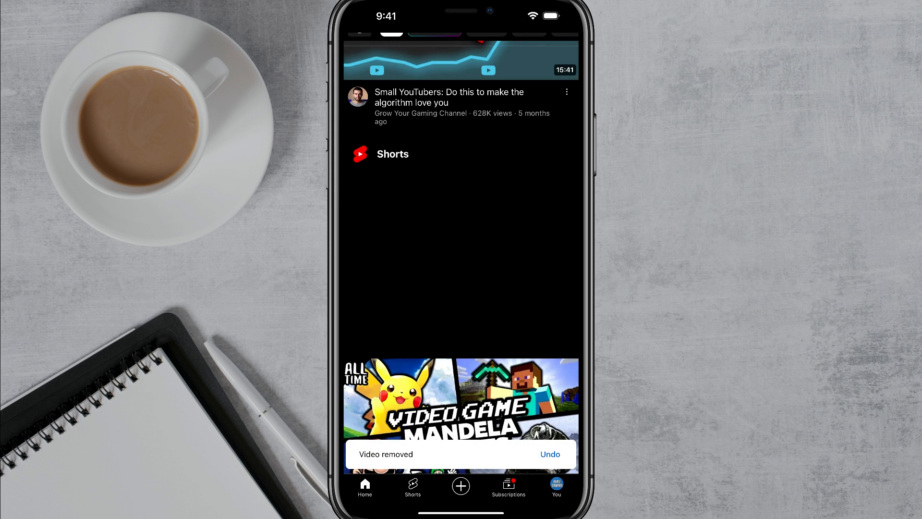
{"action": "scroll", "scroll_direction": "down", "scroll_amount": 3}
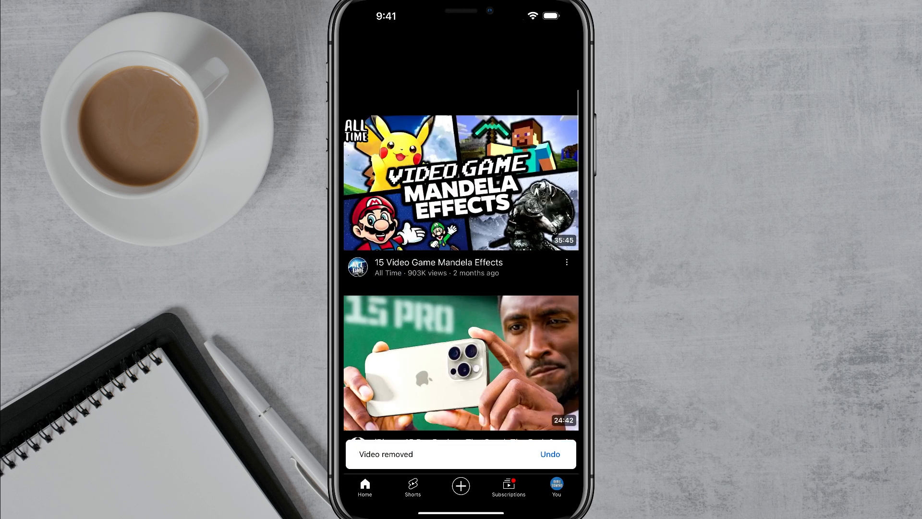
{"action": "scroll", "scroll_direction": "up", "scroll_amount": 3}
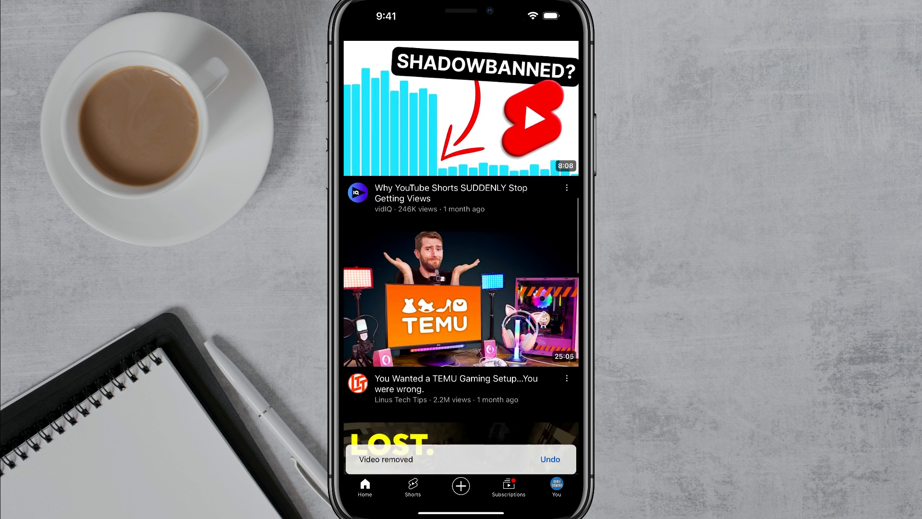
{"action": "scroll", "scroll_direction": "down", "scroll_amount": 3}
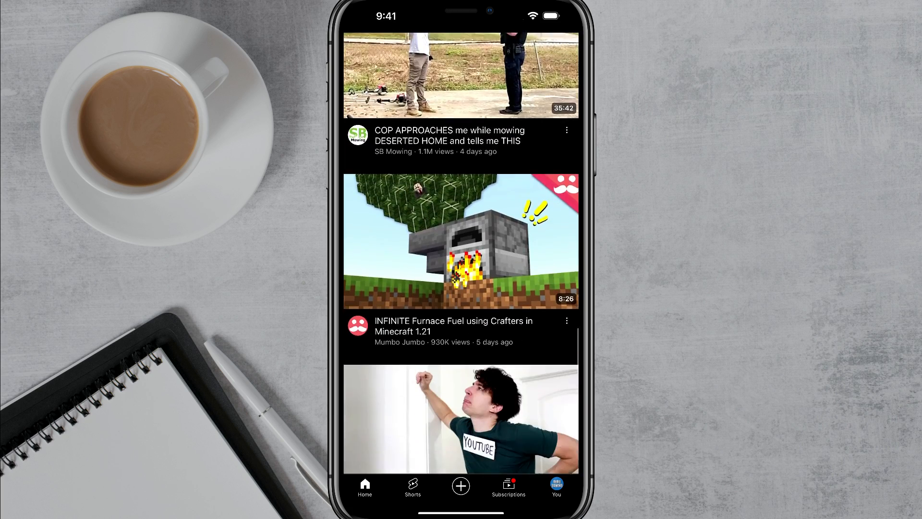
{"action": "scroll", "scroll_direction": "down", "scroll_amount": 3}
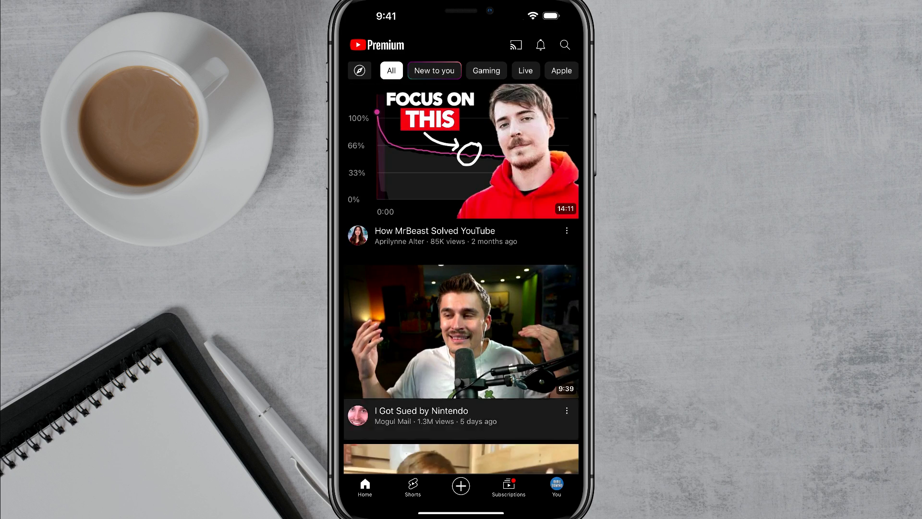
{"action": "scroll", "scroll_direction": "down", "scroll_amount": 3}
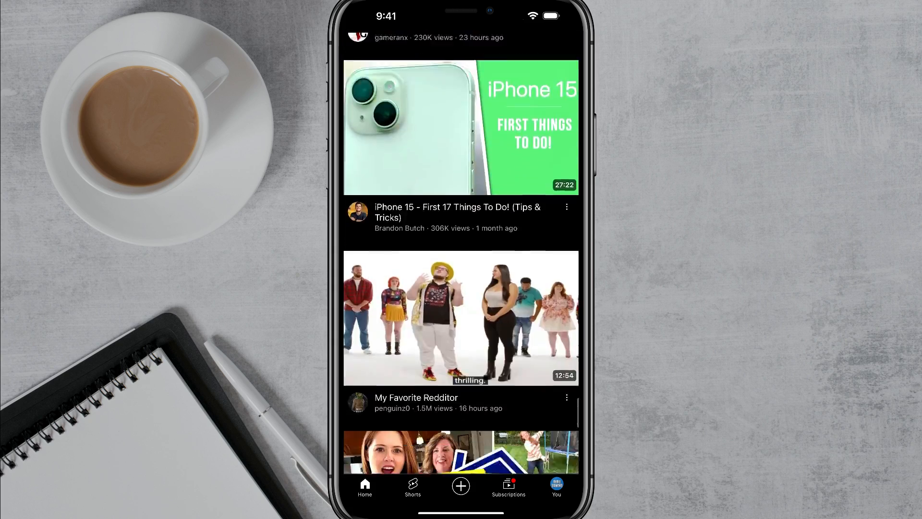
{"action": "scroll", "scroll_direction": "down", "scroll_amount": 3}
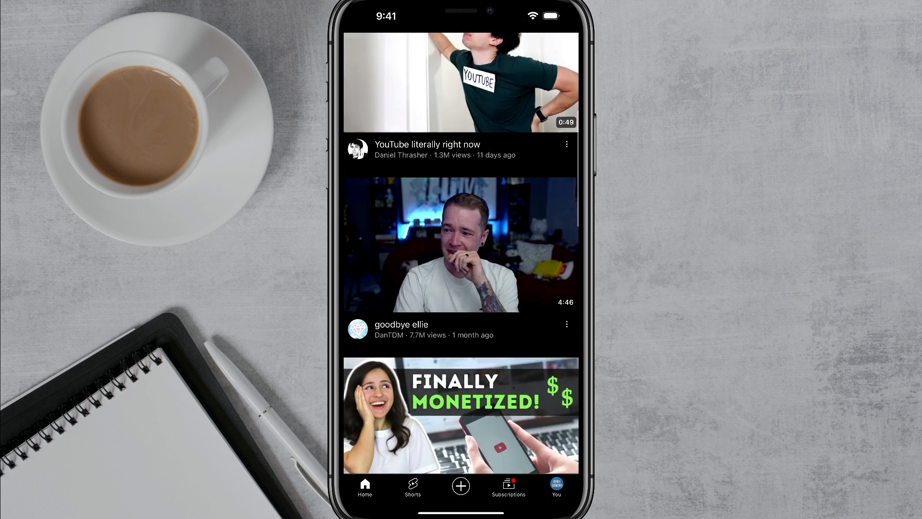
{"action": "scroll", "scroll_direction": "down", "scroll_amount": 3}
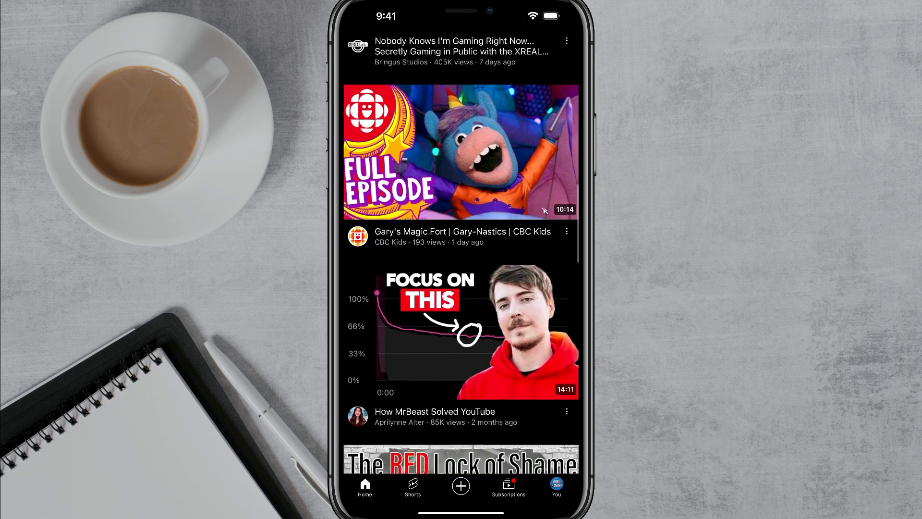